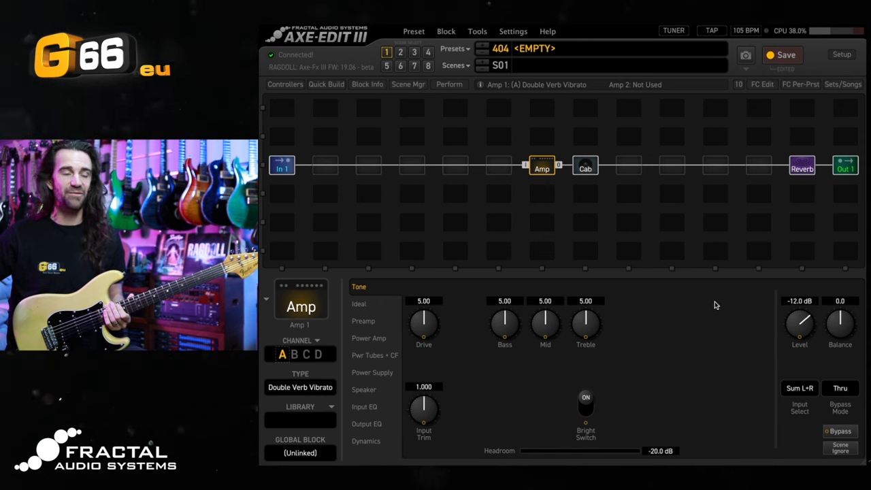
Step: Review the cab block's speaker settings, then show the reverb block's Basic page
{"action": "left_click", "coordinate": [585, 167]}
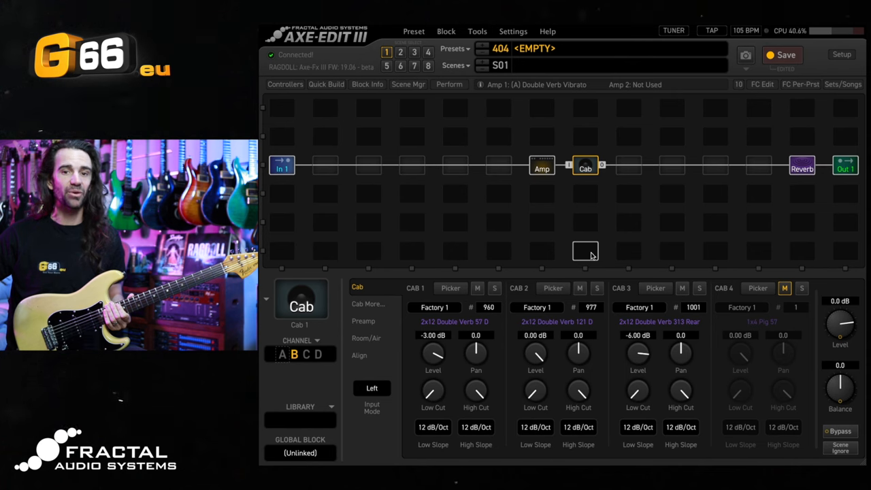
{"action": "mouse_move", "coordinate": [476, 328]}
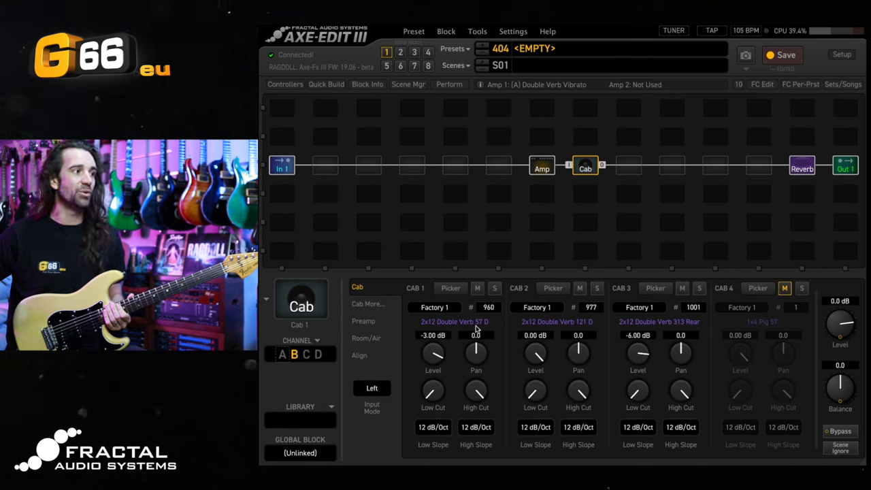
{"action": "mouse_move", "coordinate": [597, 332]}
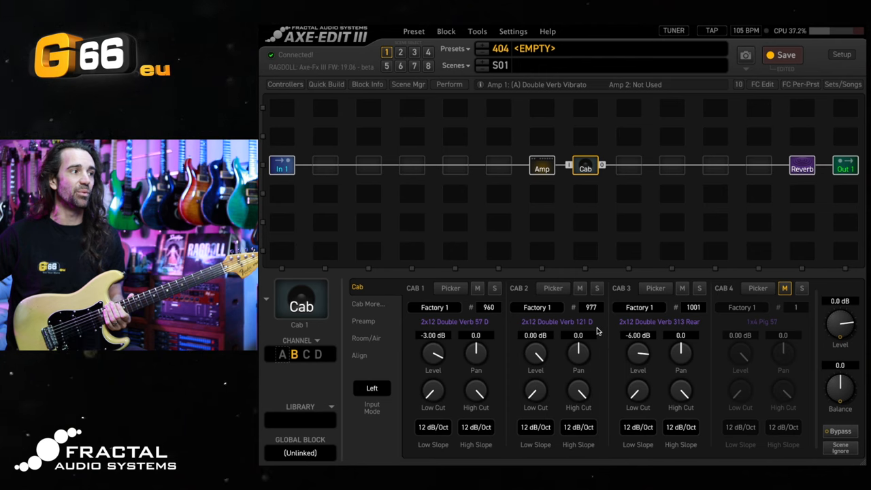
{"action": "mouse_move", "coordinate": [681, 329]}
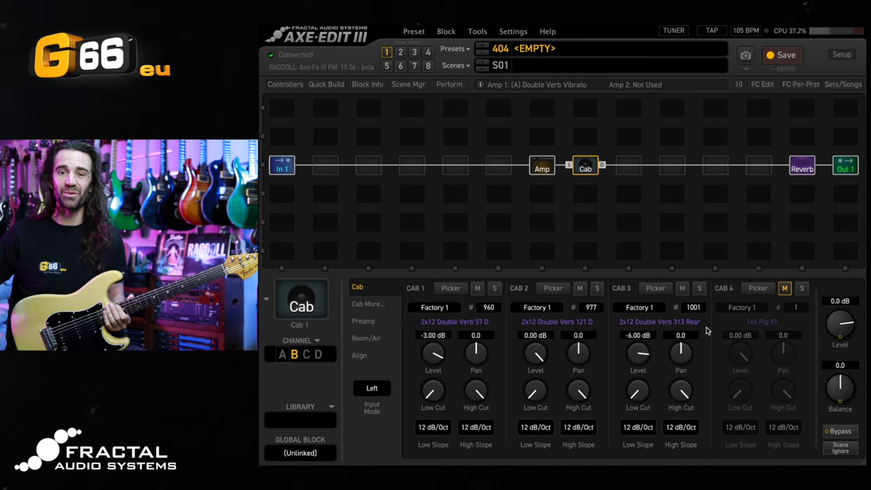
{"action": "left_click", "coordinate": [802, 166]}
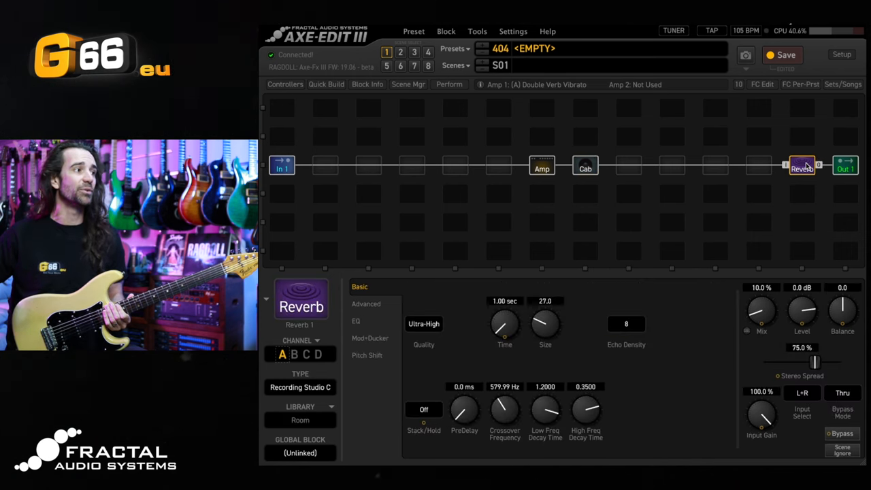
{"action": "mouse_move", "coordinate": [564, 180]}
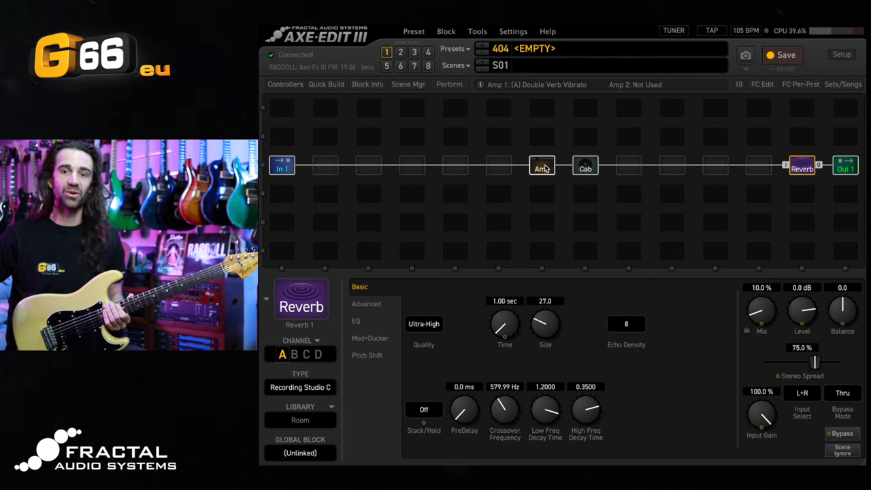
Step: Show the amp block's Tone page with bass, mid and treble still at 5.00
{"action": "left_click", "coordinate": [542, 166]}
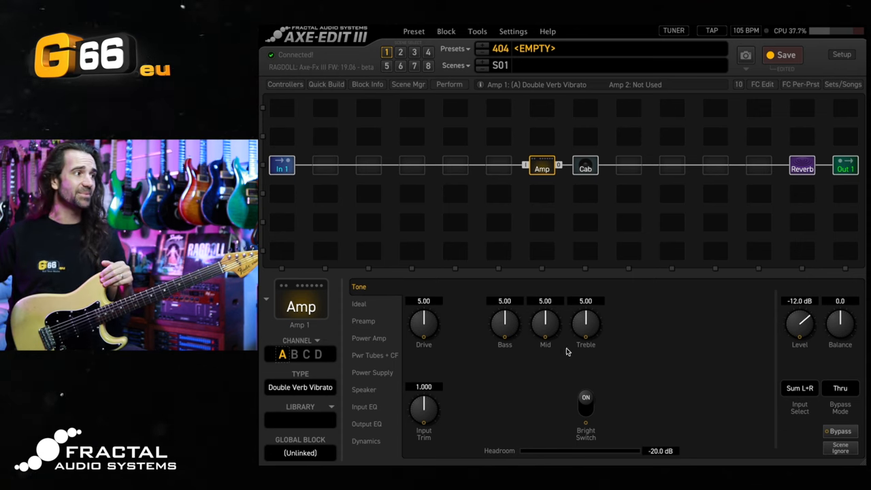
{"action": "mouse_move", "coordinate": [506, 360]}
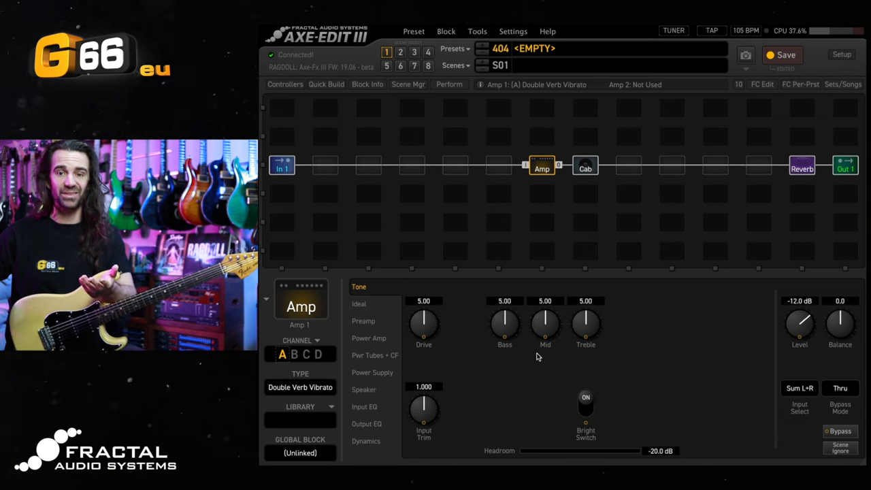
{"action": "mouse_move", "coordinate": [511, 357]}
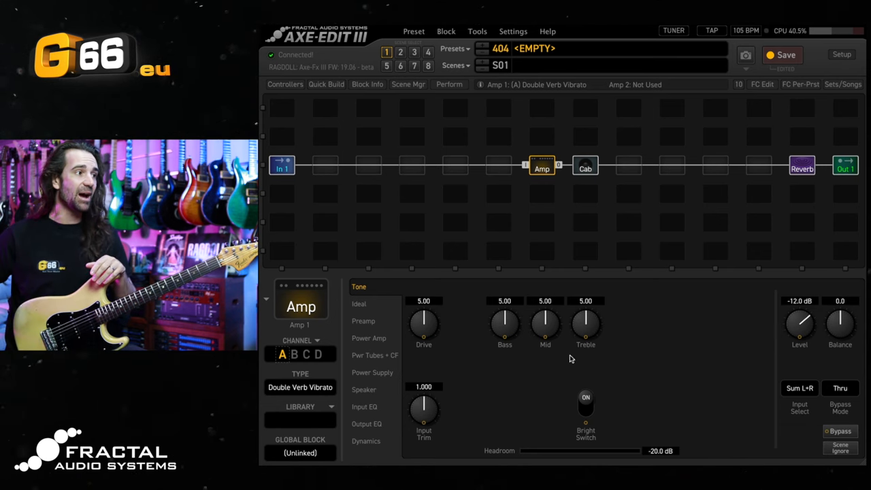
Step: Adjust the amp's bass knob and enter a drive value of 5.55 directly
{"action": "left_click_drag", "start_coordinate": [504, 324], "coordinate": [485, 352]}
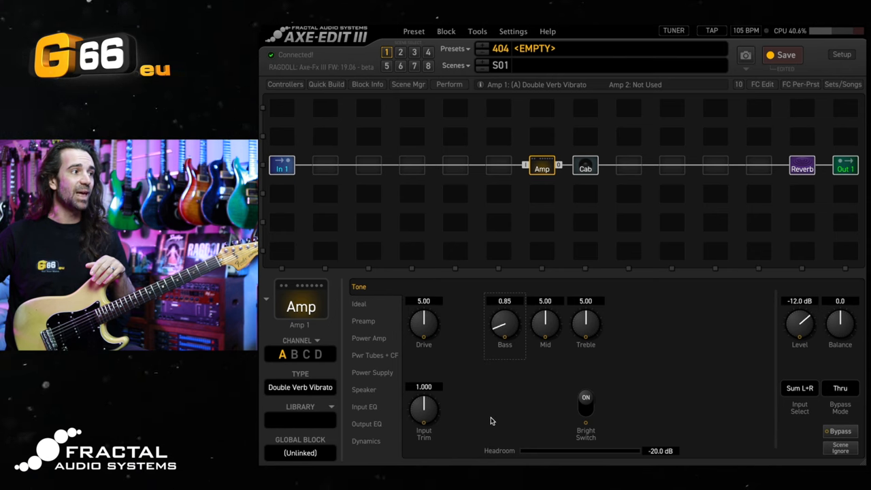
{"action": "left_click_drag", "start_coordinate": [504, 327], "coordinate": [503, 307]}
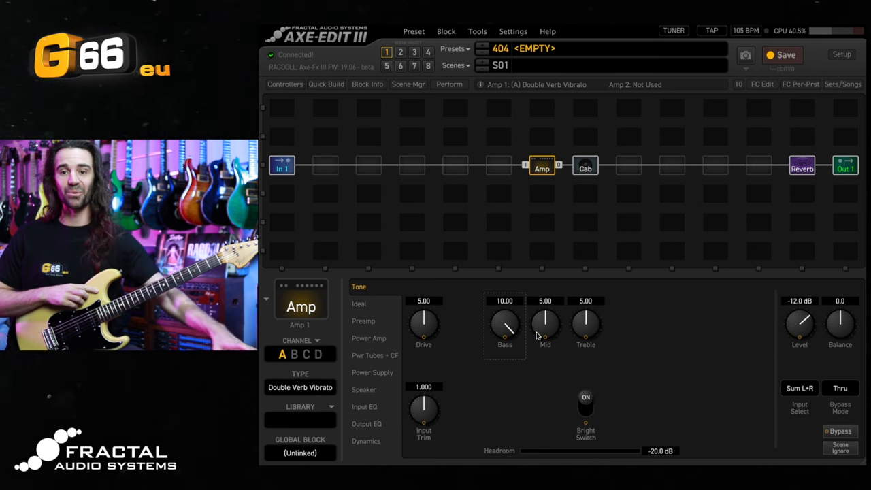
{"action": "mouse_move", "coordinate": [502, 302]}
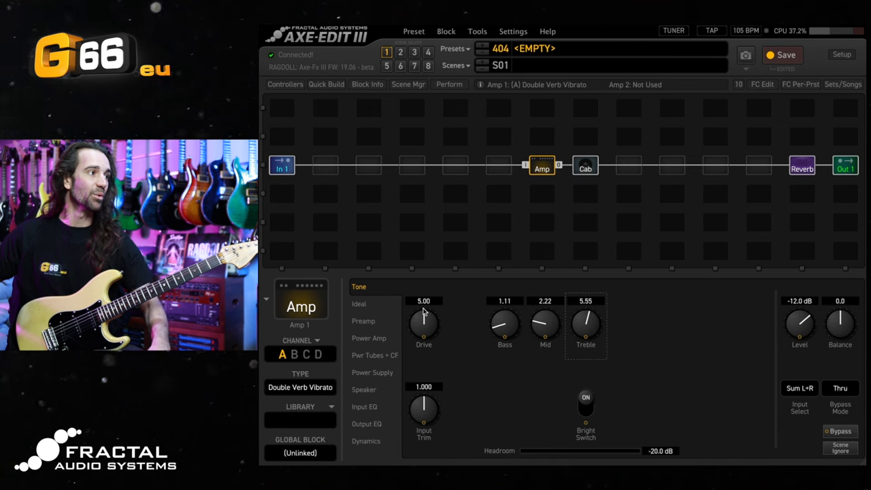
{"action": "double_click", "coordinate": [424, 301]}
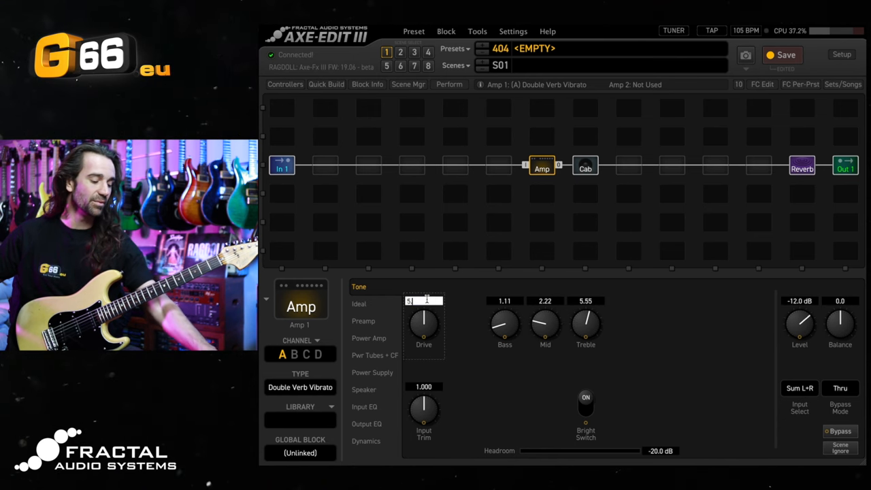
{"action": "type", "text": "5.55"}
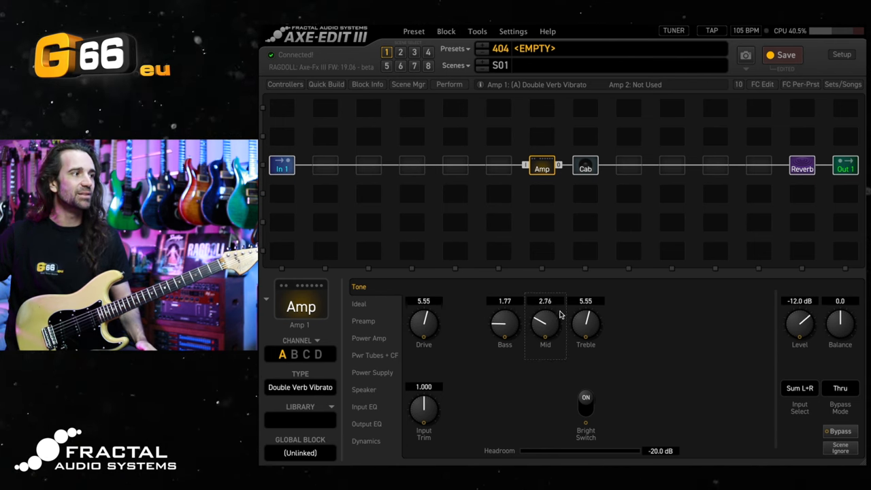
Step: Nudge the amp's mid up to 2.88 and adjust a further Tone page setting
{"action": "left_click_drag", "start_coordinate": [544, 324], "coordinate": [551, 316]}
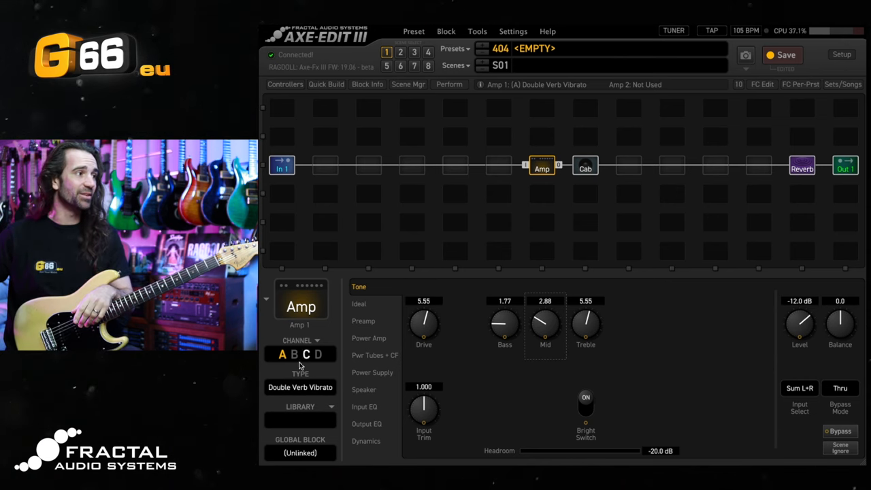
{"action": "left_click", "coordinate": [294, 354]}
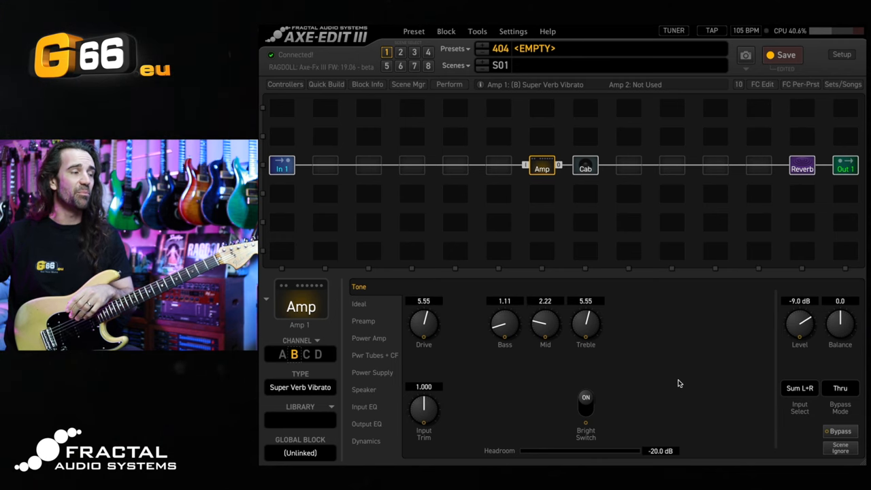
{"action": "mouse_move", "coordinate": [697, 312]}
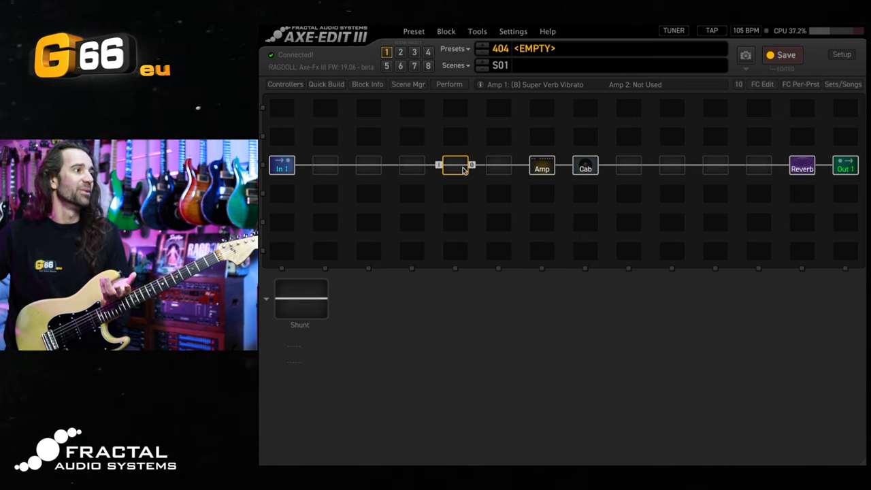
Step: Choose a Drive block from the block menu for the empty slot before the amp
{"action": "right_click", "coordinate": [455, 166]}
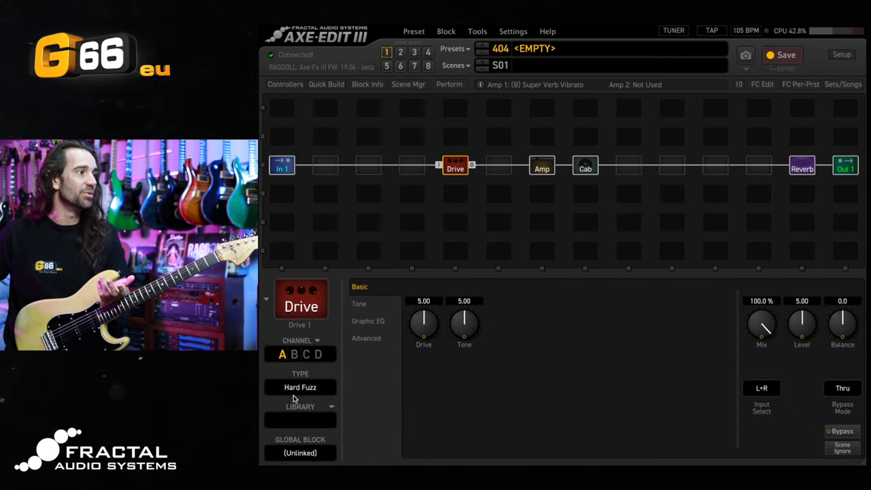
{"action": "left_click", "coordinate": [300, 386]}
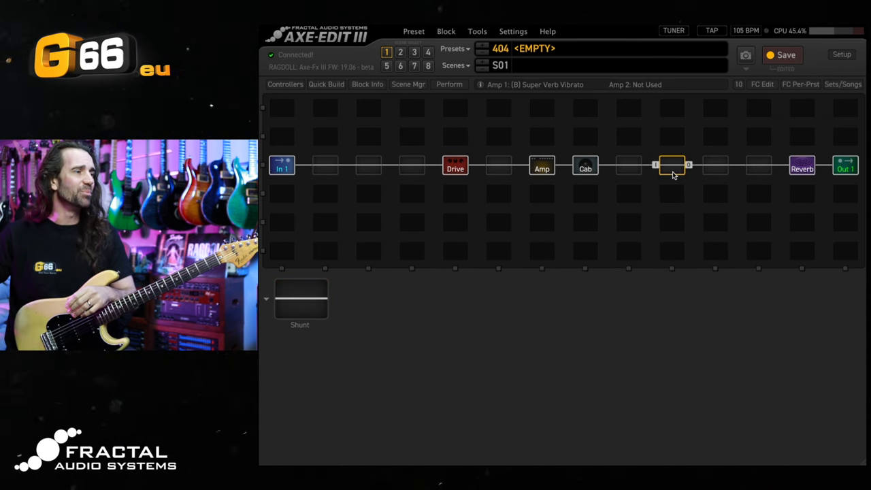
Step: Insert a Delay block after the cab and set its type toward Stereo BBD
{"action": "right_click", "coordinate": [672, 166]}
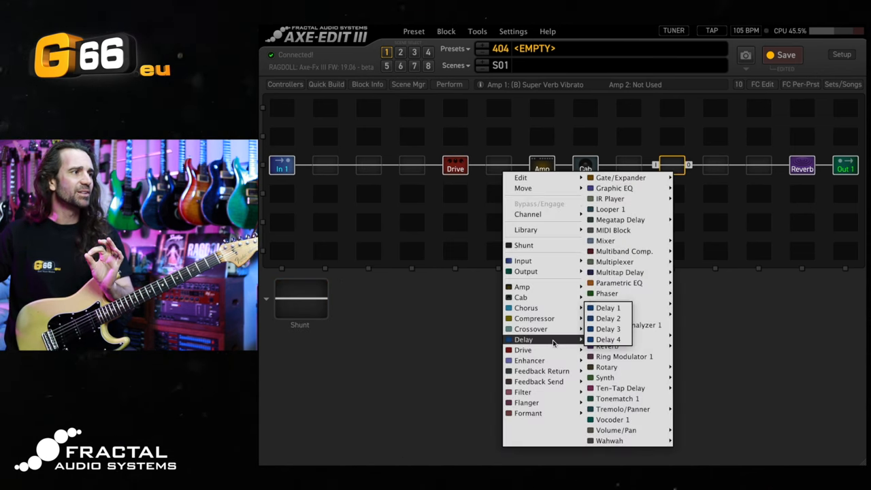
{"action": "left_click", "coordinate": [607, 307]}
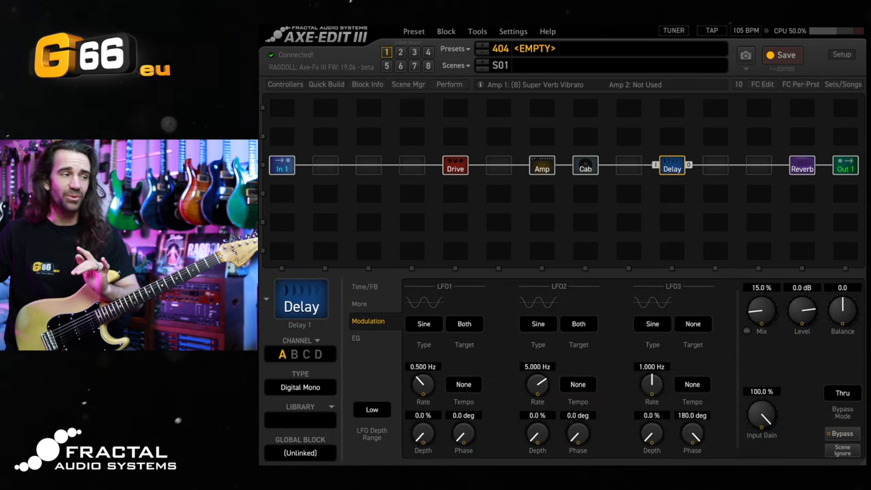
{"action": "left_click", "coordinate": [365, 286]}
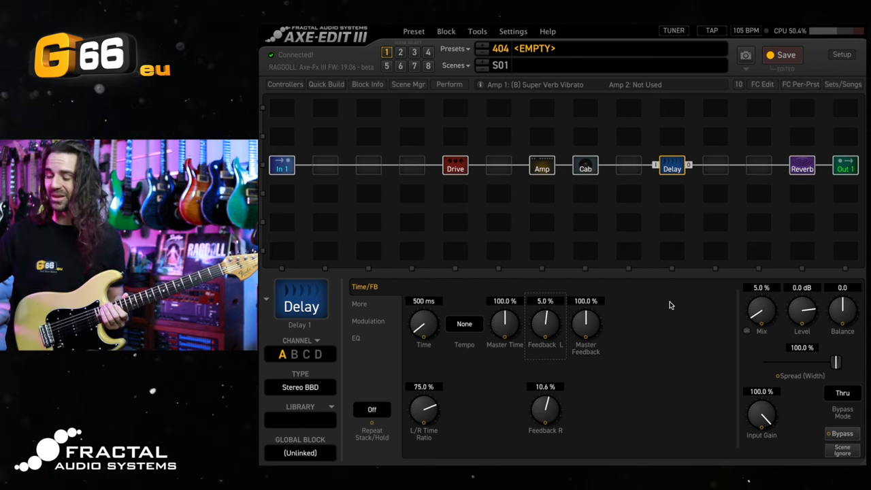
Step: Check the amp, then switch the cab's Cab 1 from Factory 1 to User 1
{"action": "left_click", "coordinate": [586, 169]}
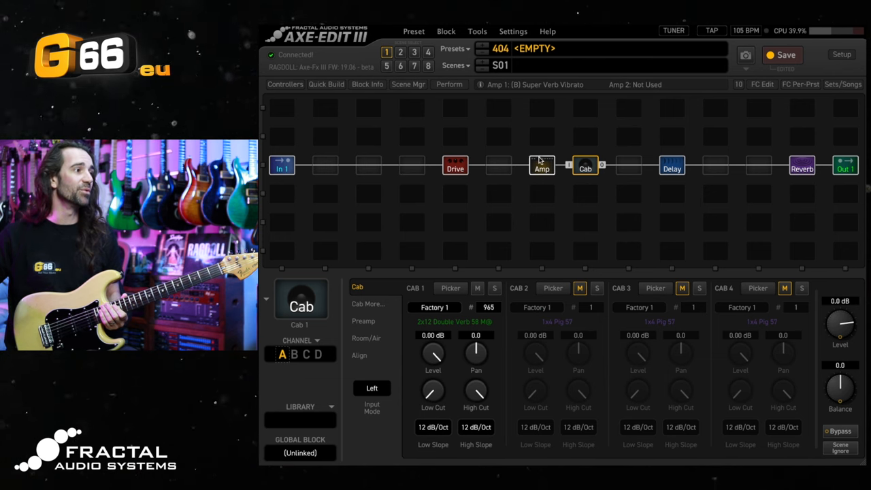
{"action": "left_click", "coordinate": [542, 168]}
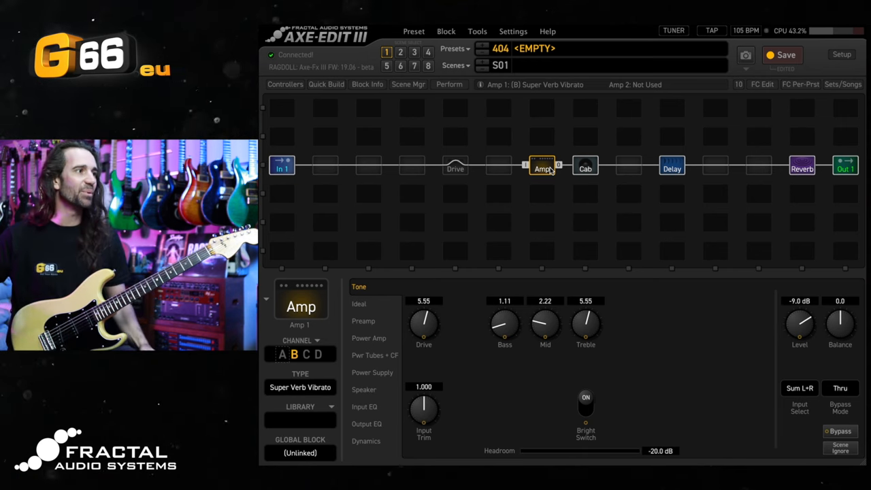
{"action": "left_click", "coordinate": [585, 168]}
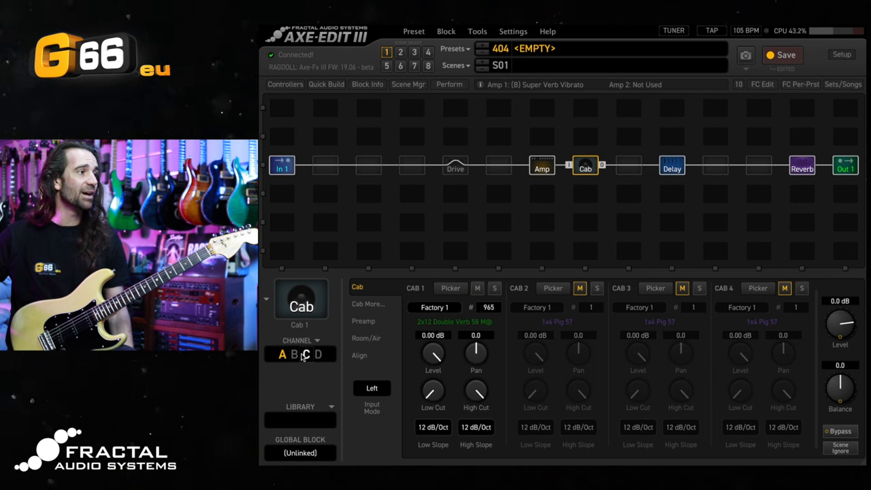
{"action": "left_click", "coordinate": [305, 354]}
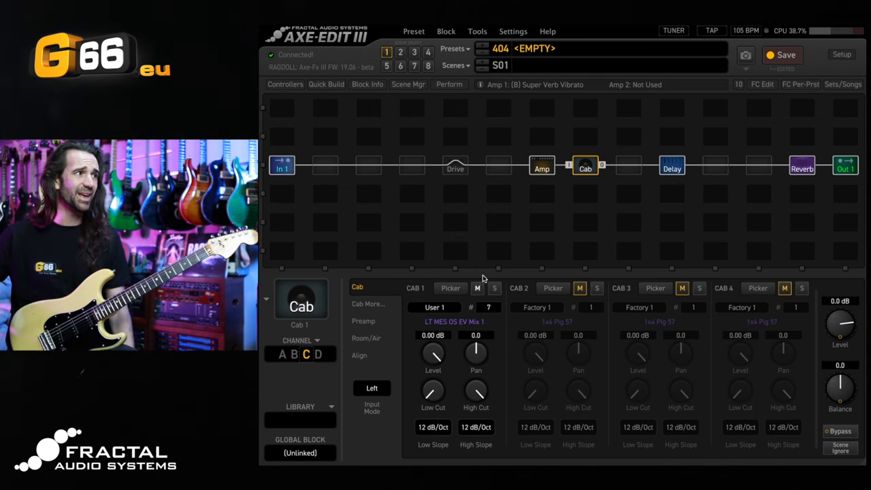
Step: On another channel, set the drive block to Face Fuzz with drive and level at 10.00
{"action": "left_click", "coordinate": [455, 169]}
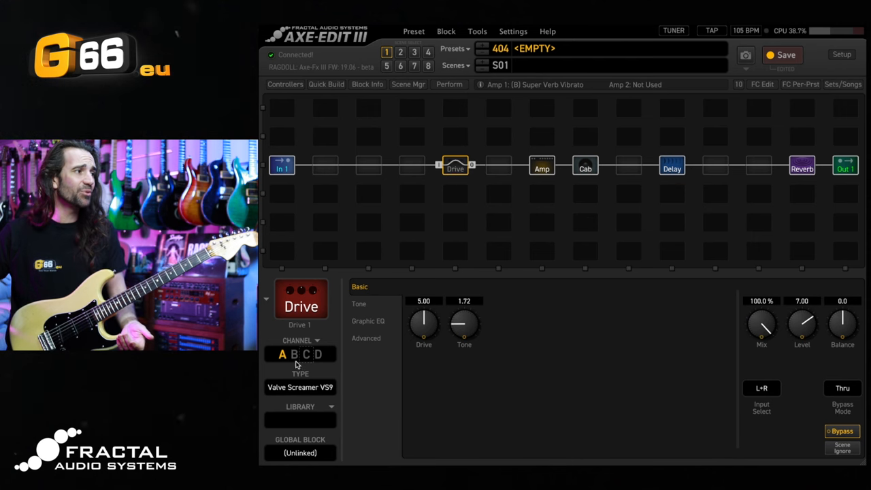
{"action": "left_click", "coordinate": [300, 387]}
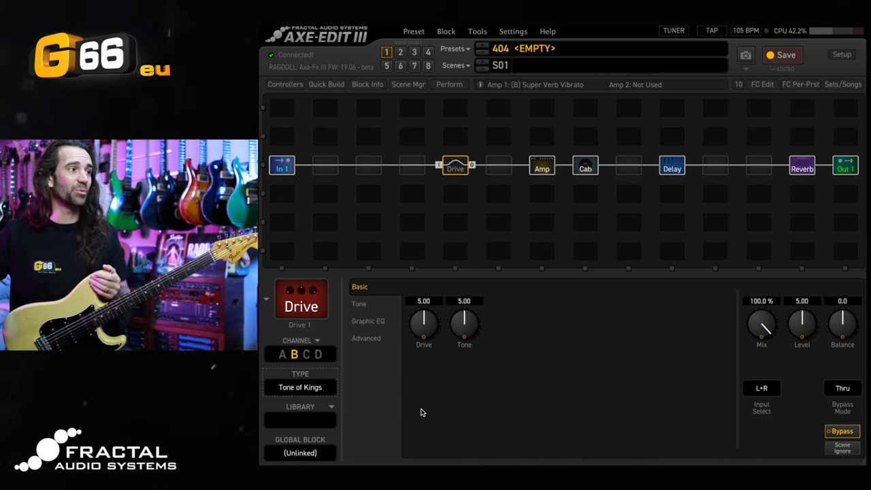
{"action": "left_click_drag", "start_coordinate": [423, 325], "coordinate": [424, 305]}
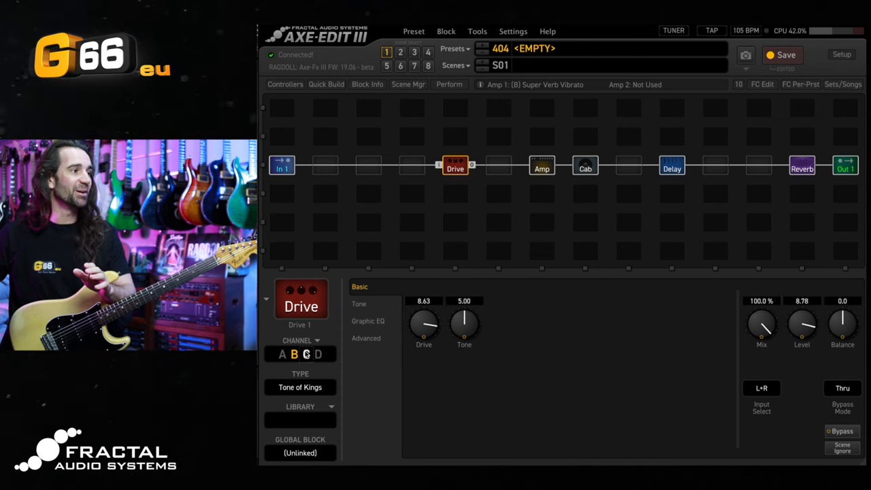
{"action": "left_click", "coordinate": [300, 387]}
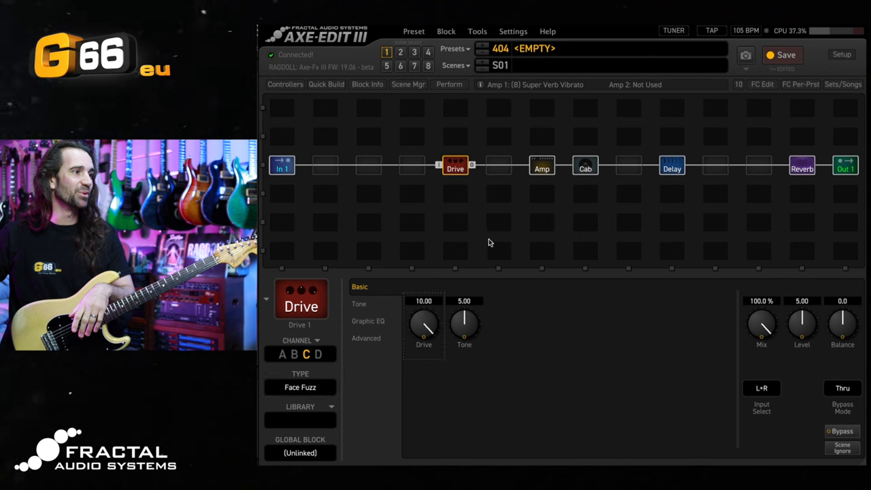
{"action": "left_click_drag", "start_coordinate": [802, 325], "coordinate": [802, 299]}
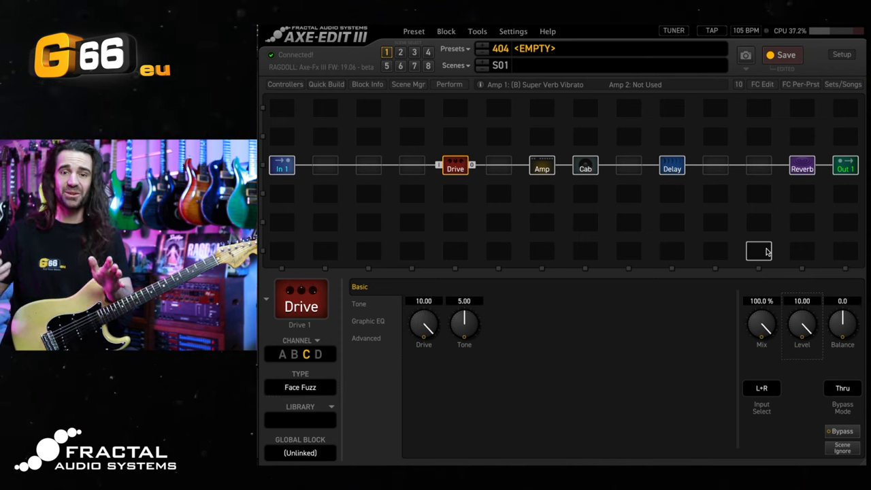